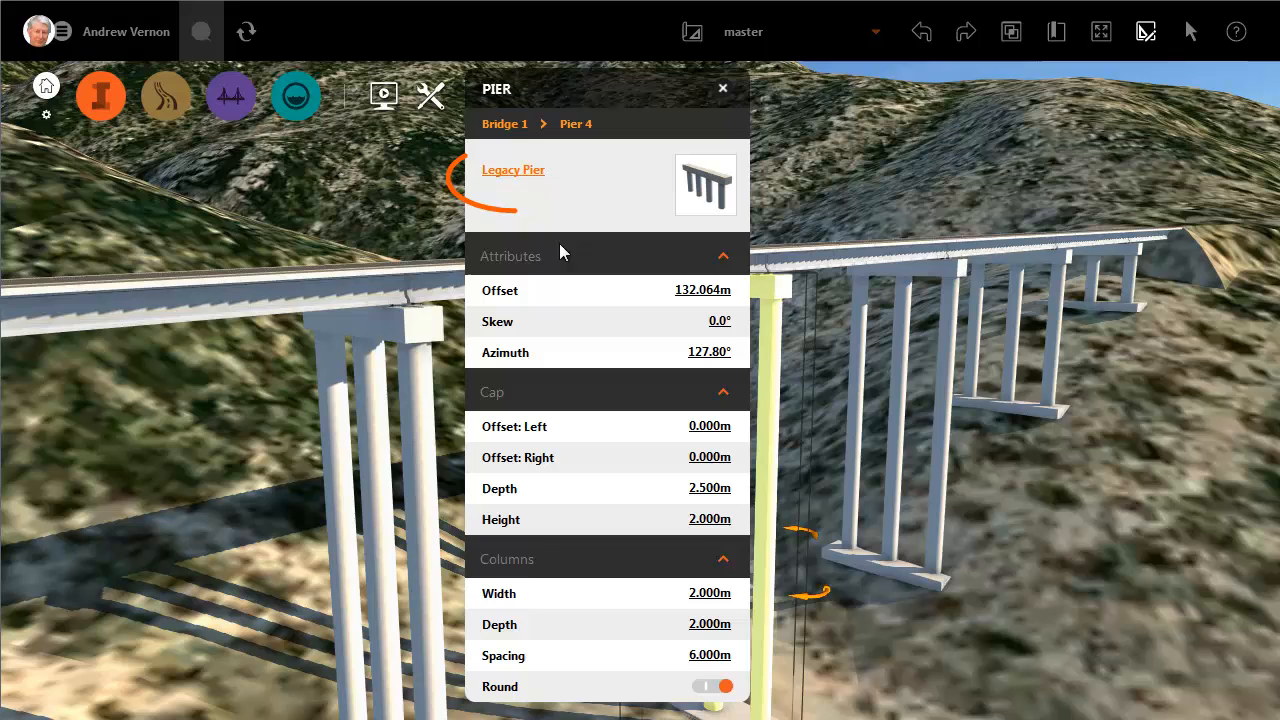
# - Swap Pier 4's Legacy Pier for the Flared 1 Column – Square pier type
pyautogui.click(512, 168)
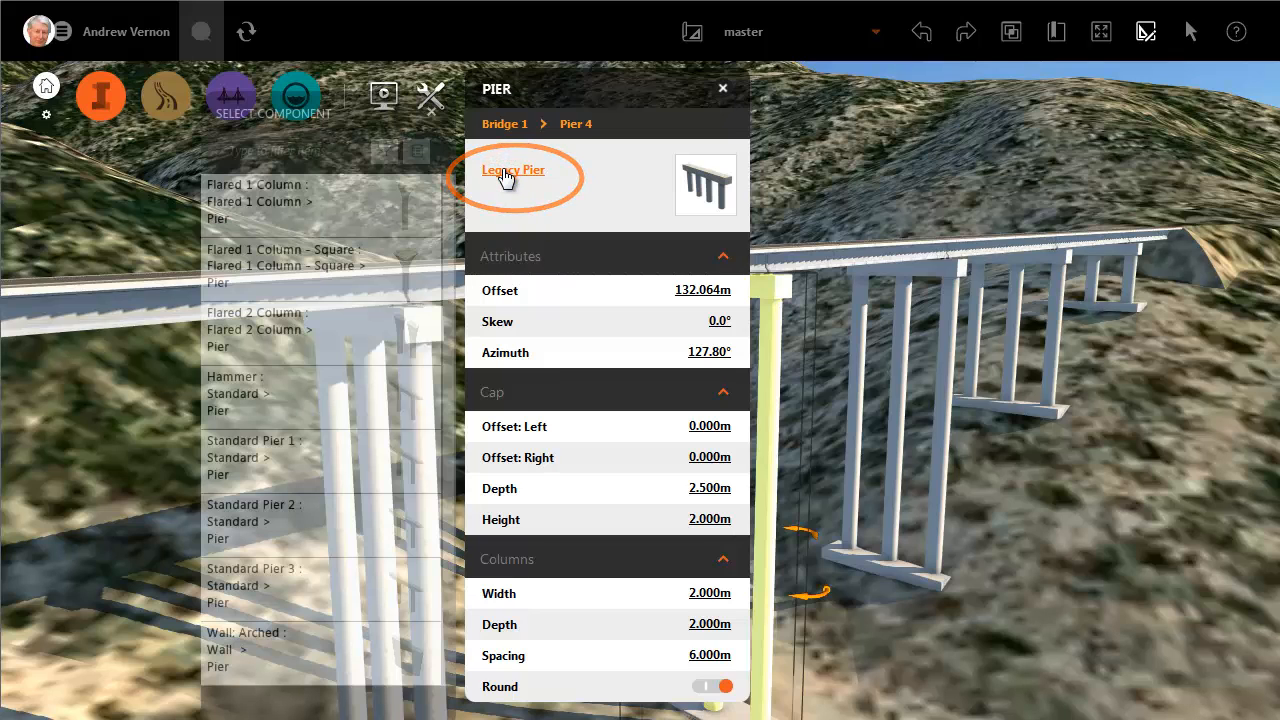
pyautogui.moveTo(398, 280)
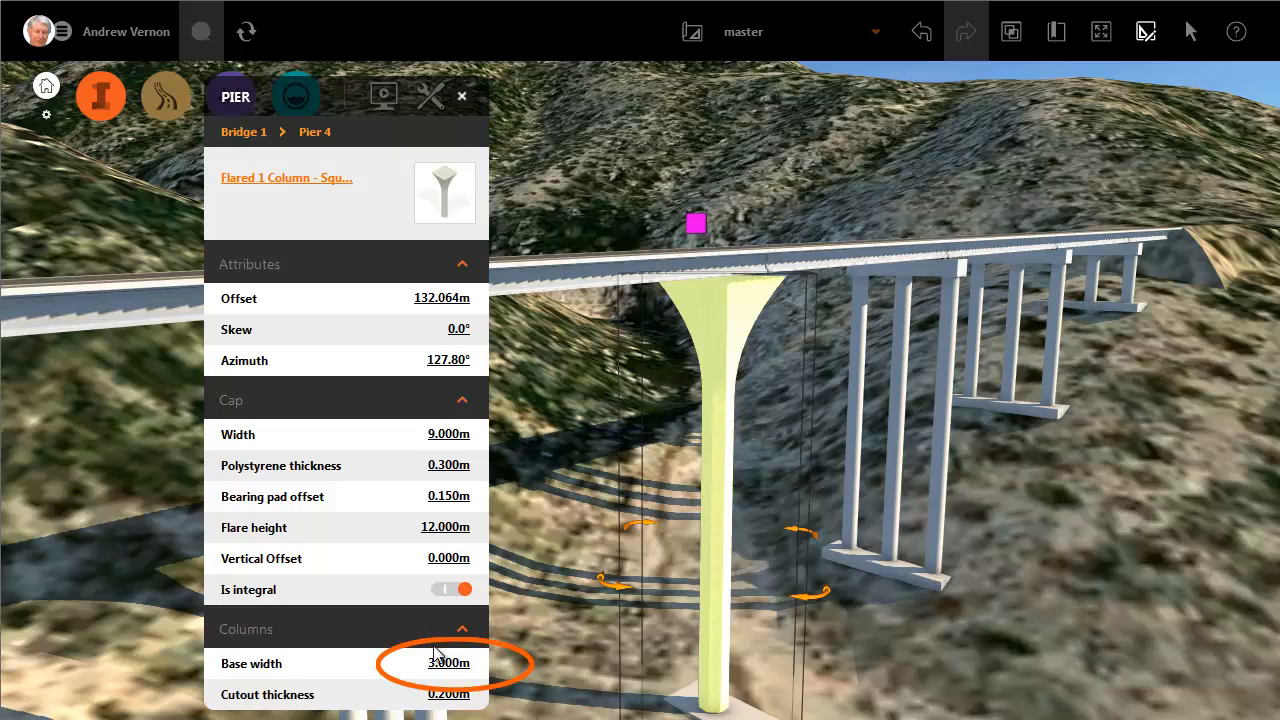
# - Set the flared pier's column base width to 6 m
pyautogui.click(444, 664)
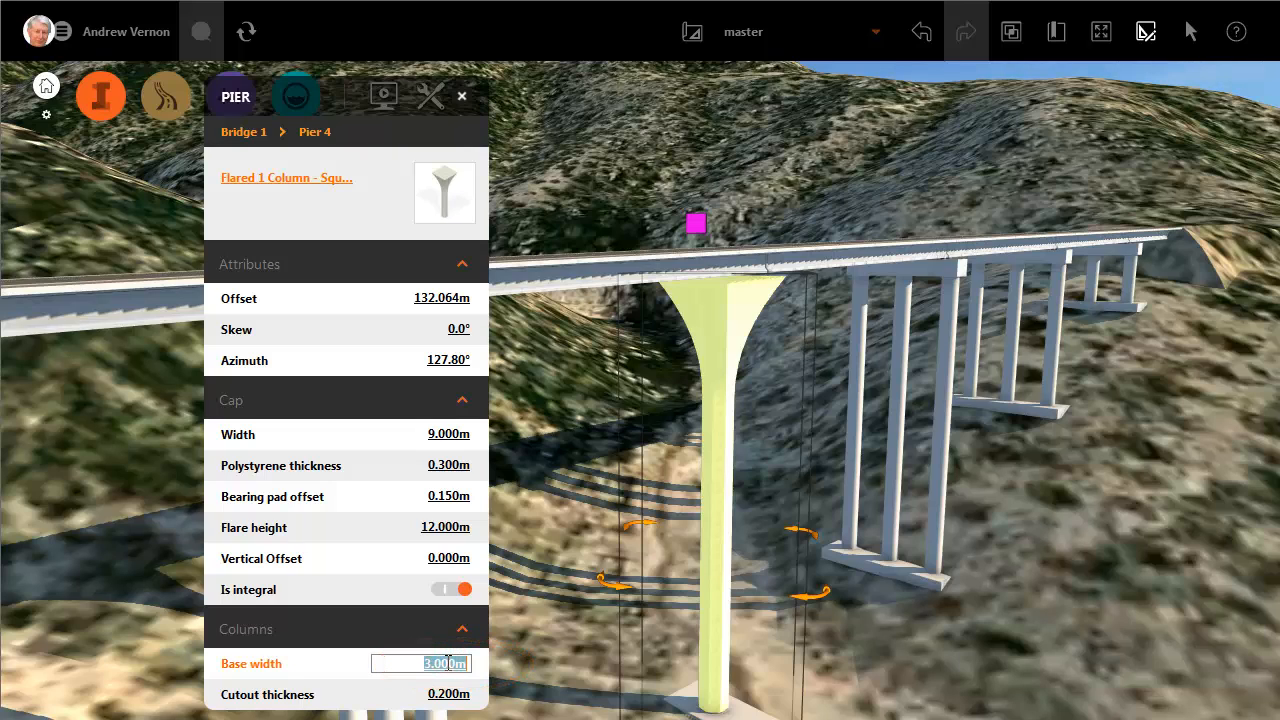
pyautogui.write('6')
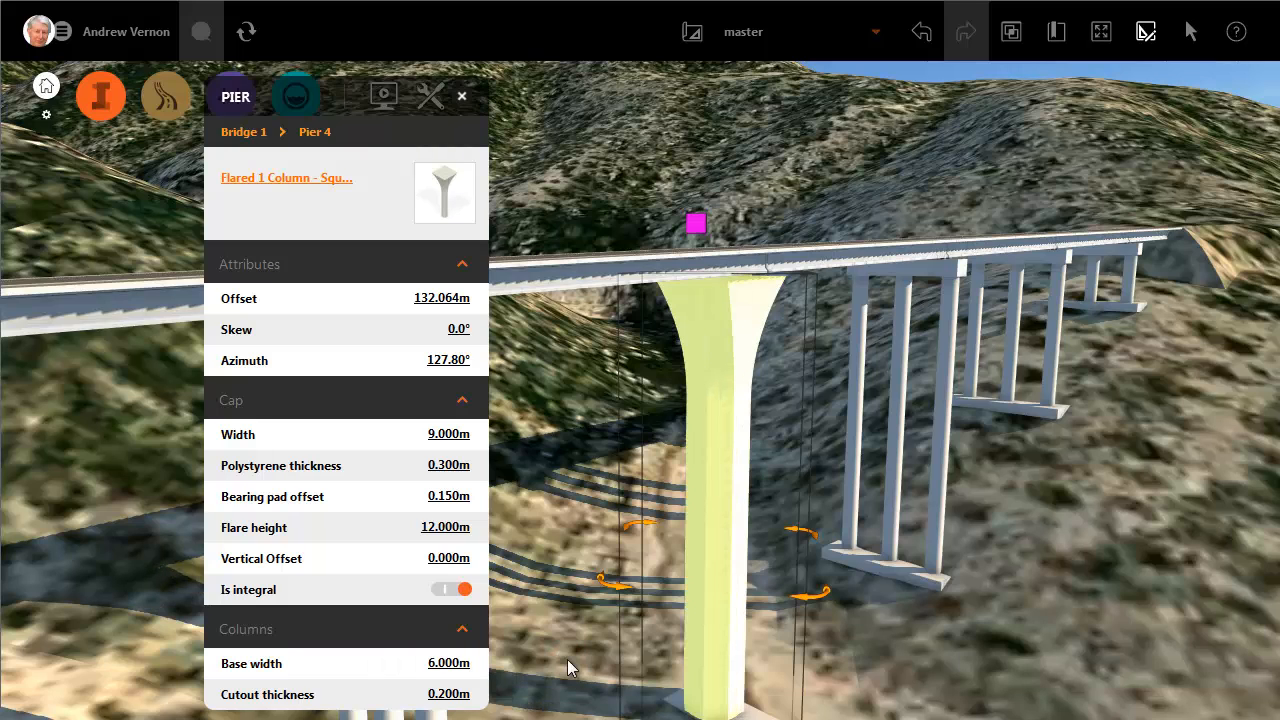
pyautogui.click(460, 96)
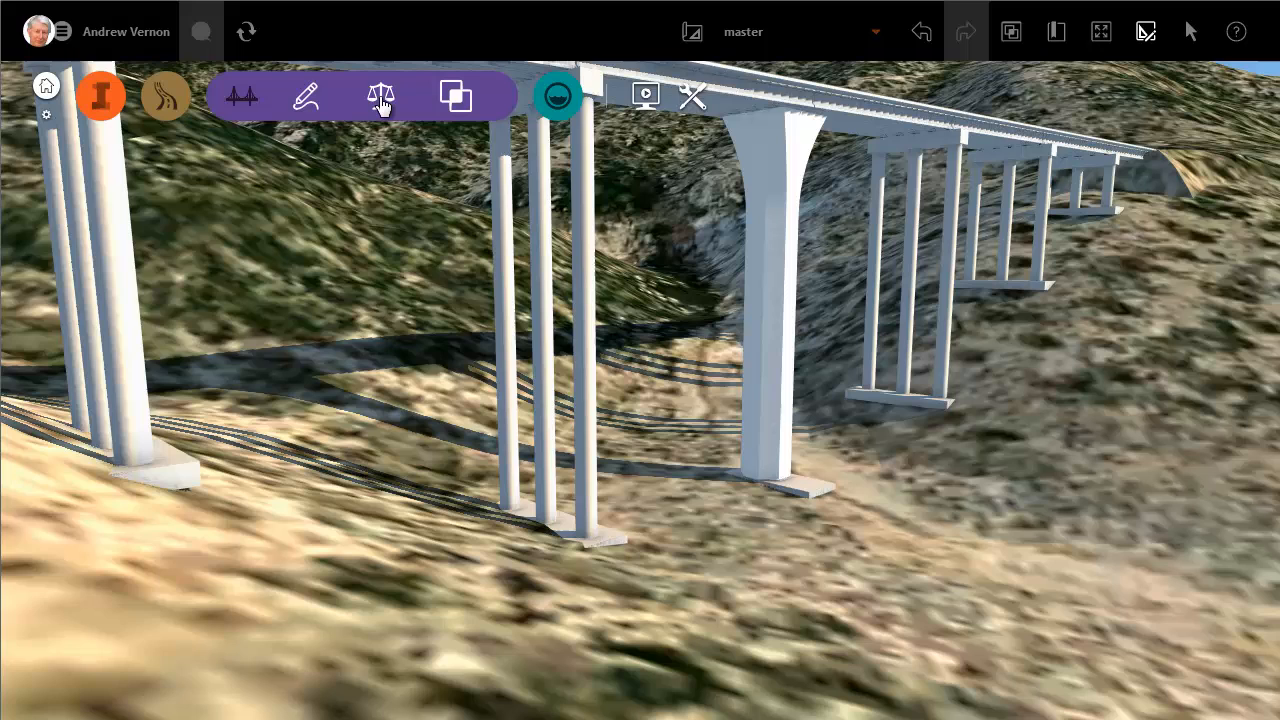
# - Turn on Surface Opacity so the terrain becomes see-through over the foundations
pyautogui.click(380, 96)
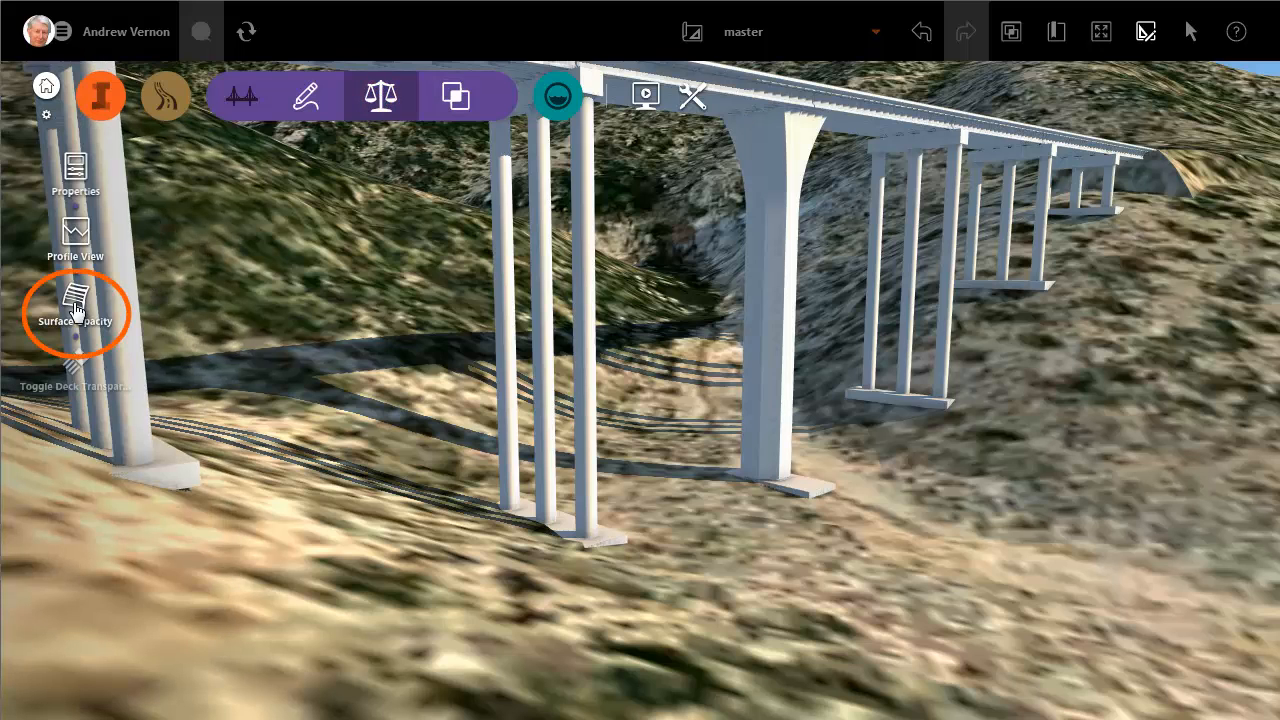
pyautogui.click(76, 304)
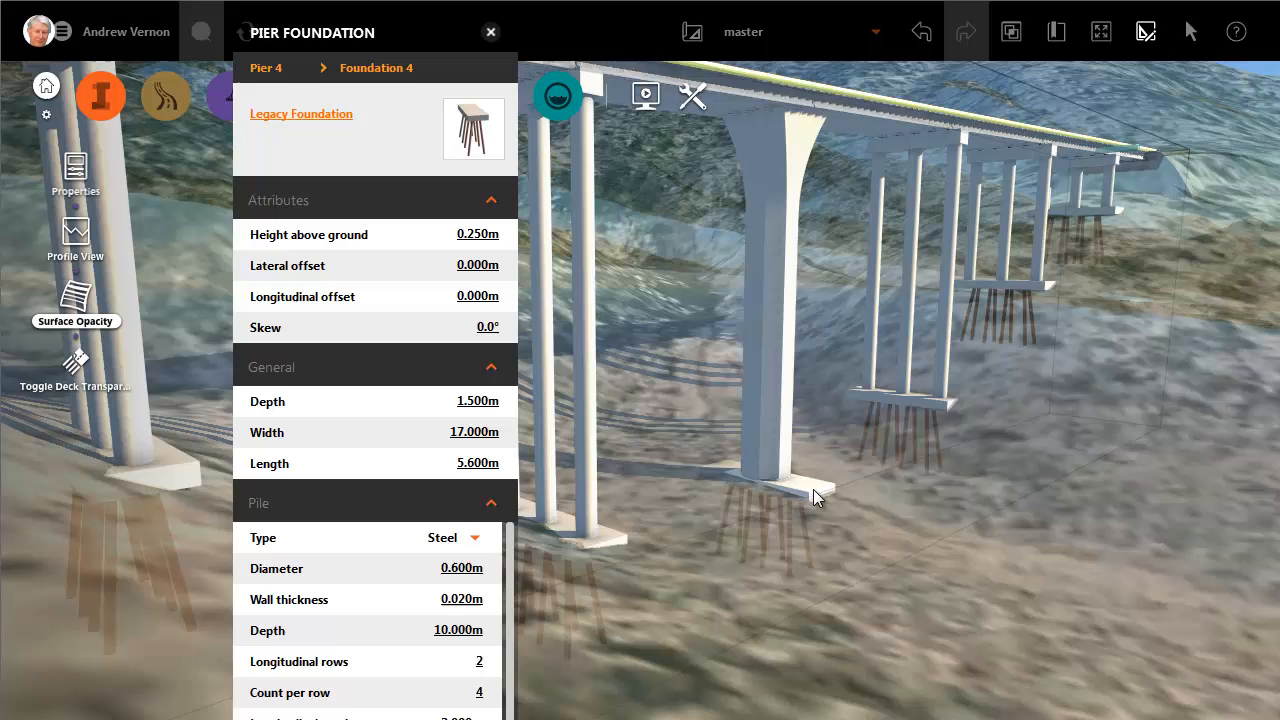
# - Replace Pier 4's legacy foundation with a Foundation Pier Shaft and close its properties
pyautogui.click(300, 112)
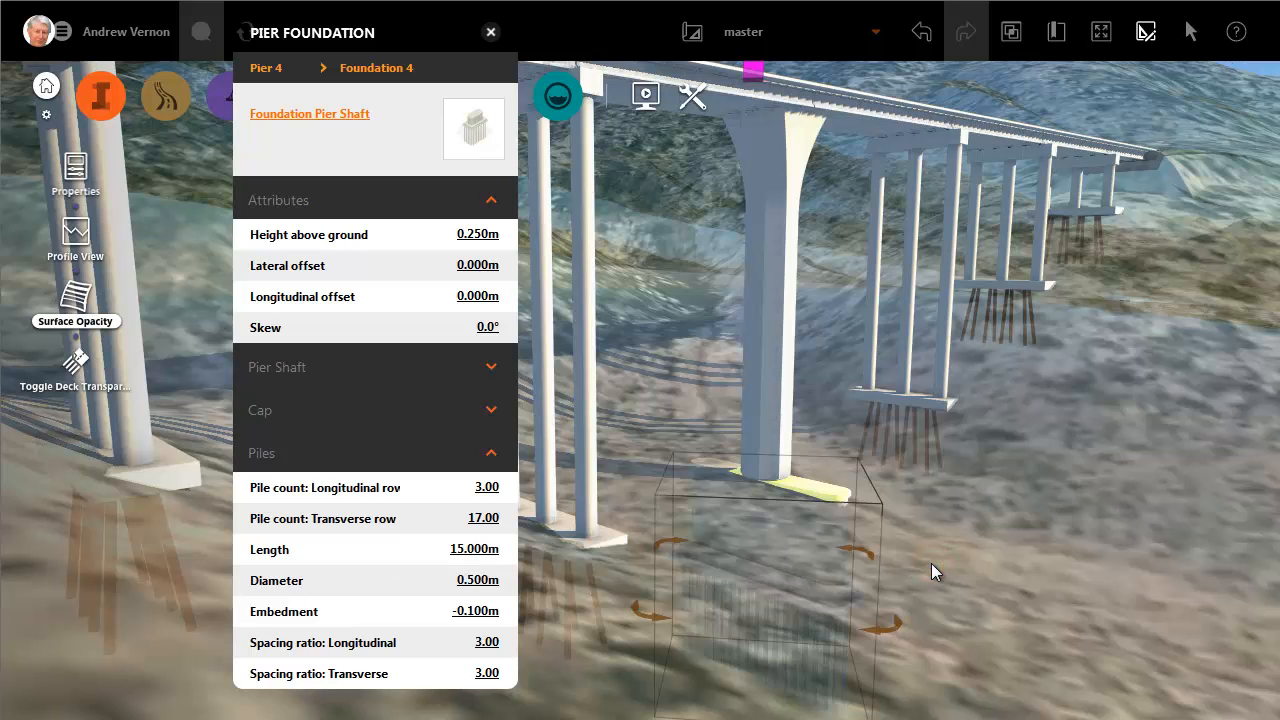
pyautogui.click(490, 32)
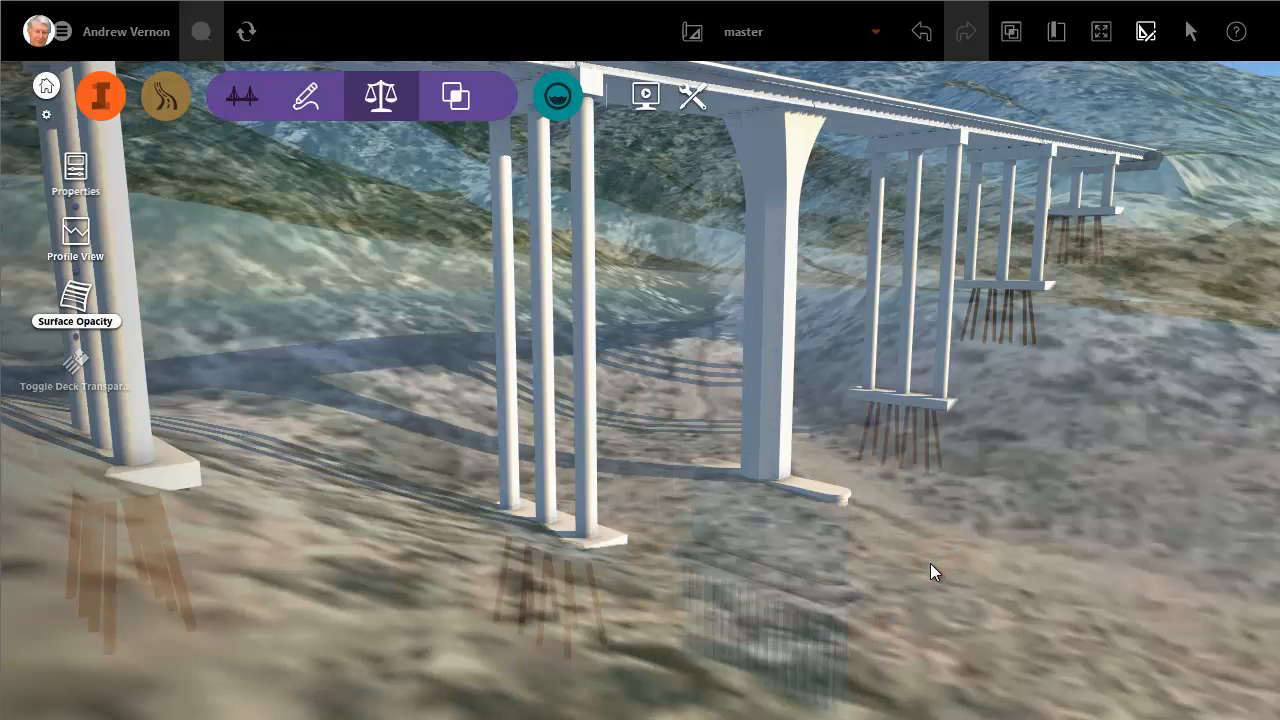